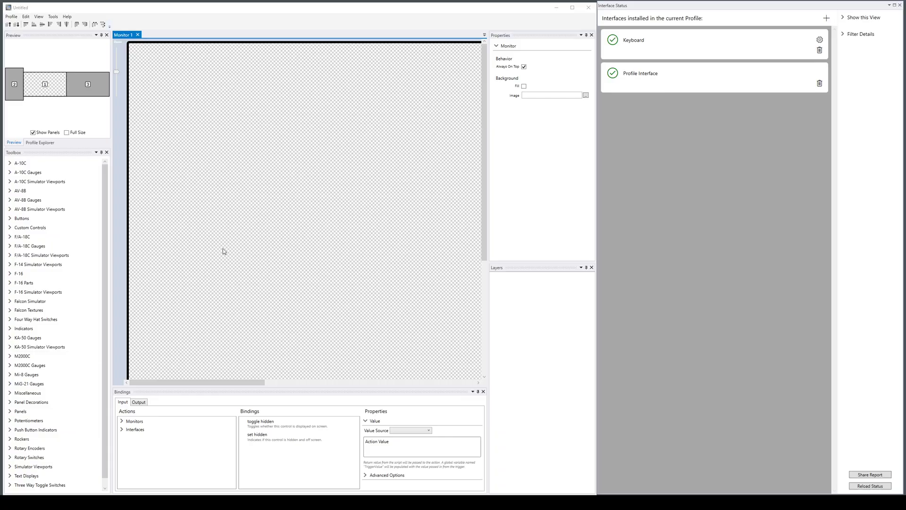
mouse_move(245, 236)
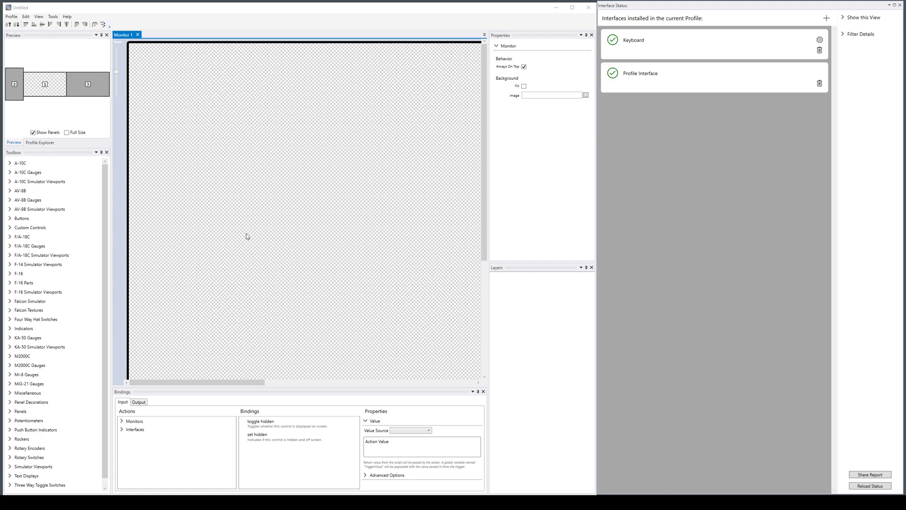
mouse_move(656, 53)
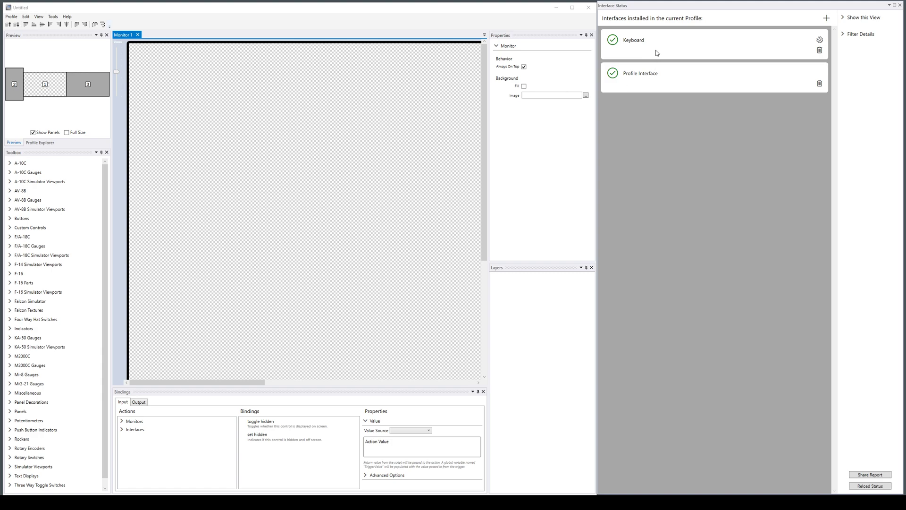
mouse_move(671, 56)
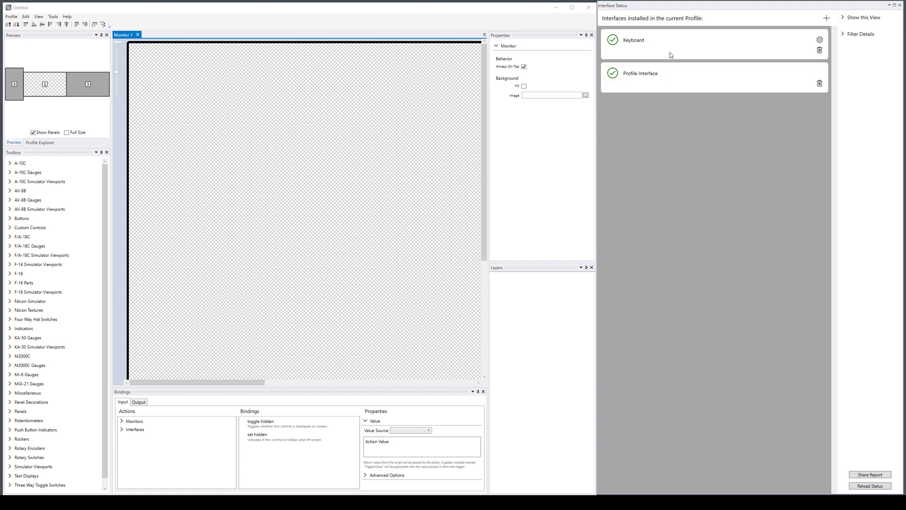
mouse_move(686, 66)
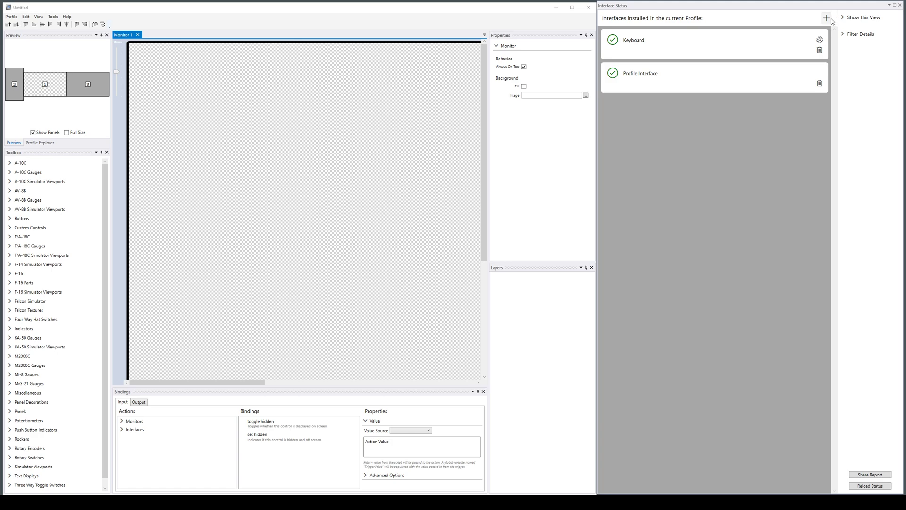
Pick DCS F/A-18C from the Add Interface list in Interface Status.
left_click(827, 18)
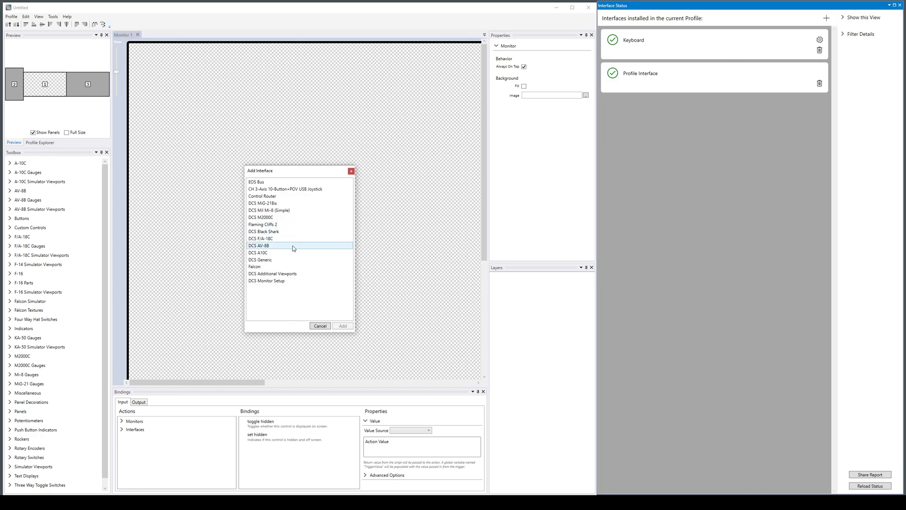
left_click(261, 238)
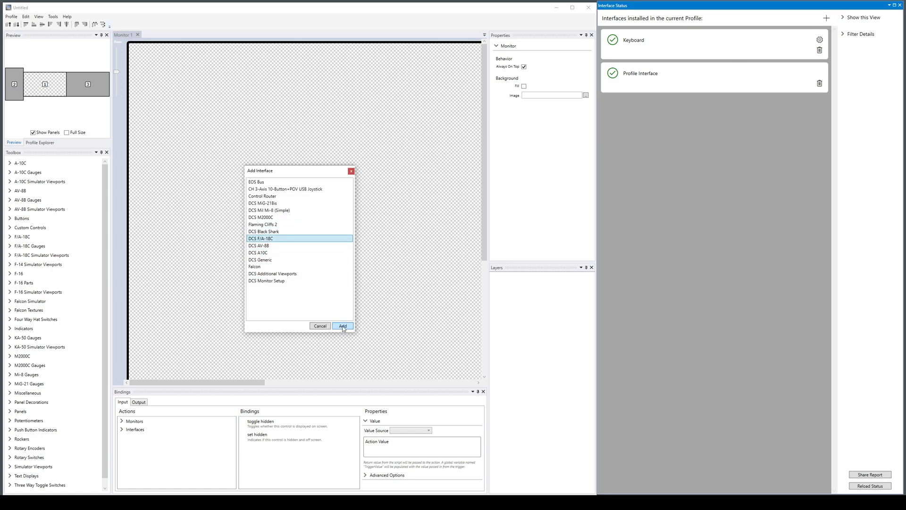
Add the DCS F/A-18C interface, opening its settings page.
left_click(343, 325)
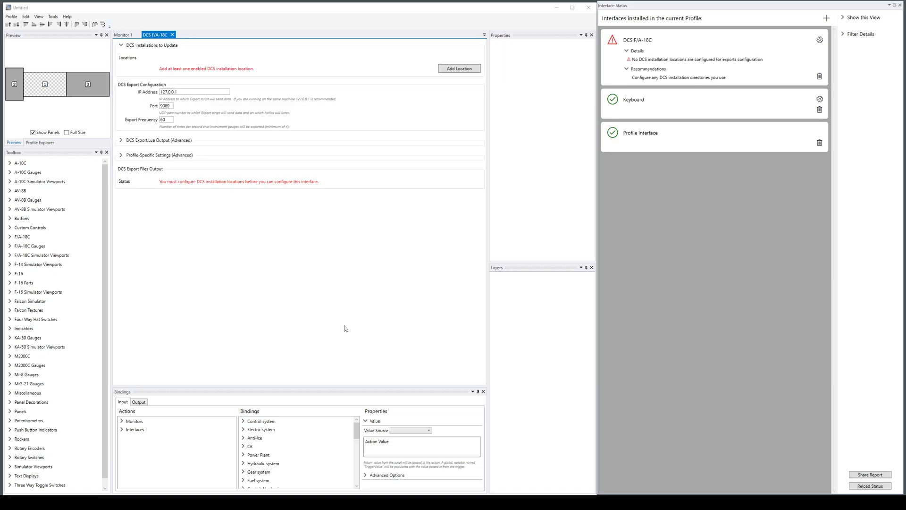
mouse_move(345, 324)
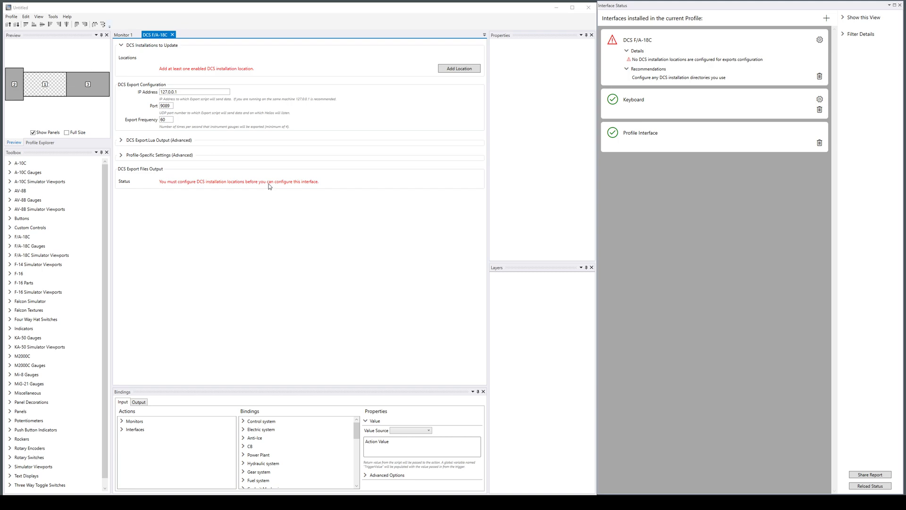
mouse_move(471, 193)
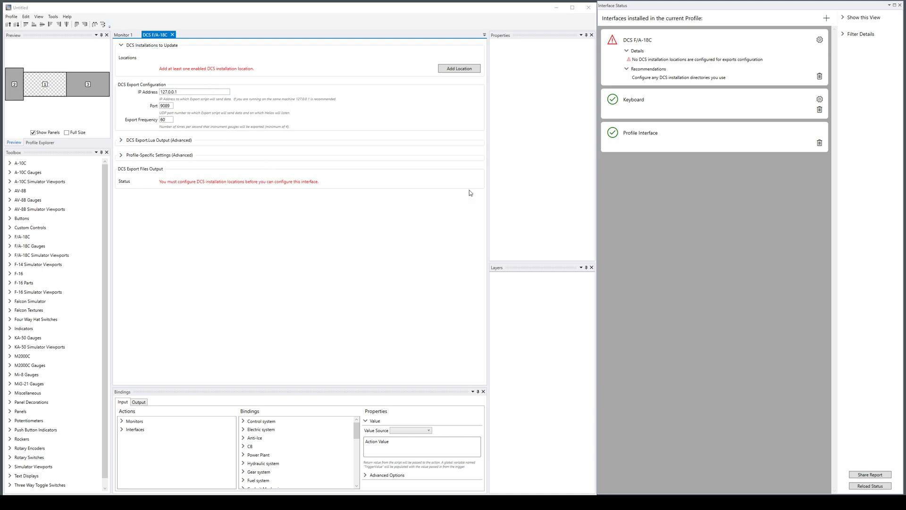
mouse_move(182, 66)
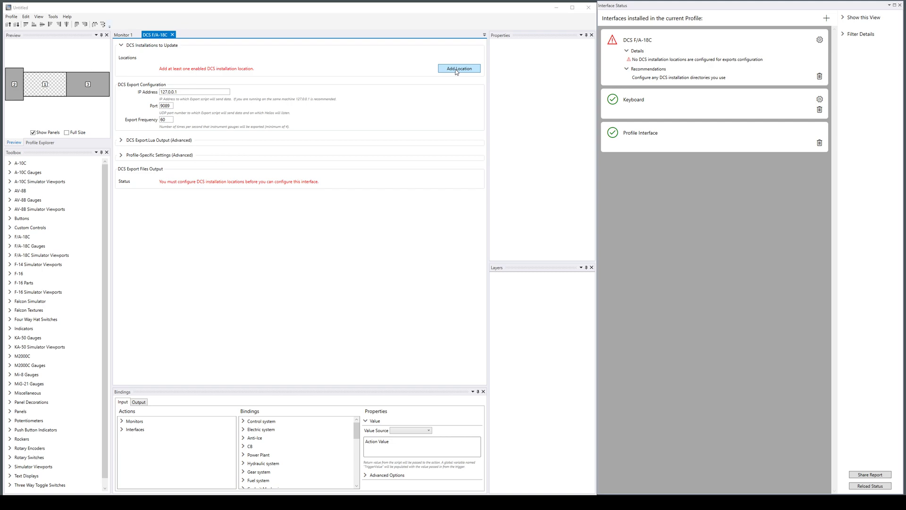
Open the Add Location file browser to find a DCS install's autoupdate.cfg.
left_click(458, 68)
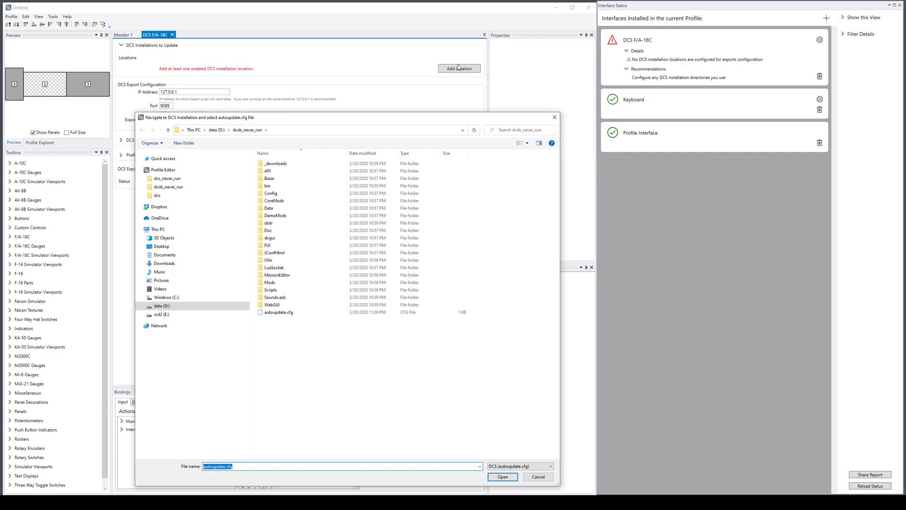
mouse_move(335, 88)
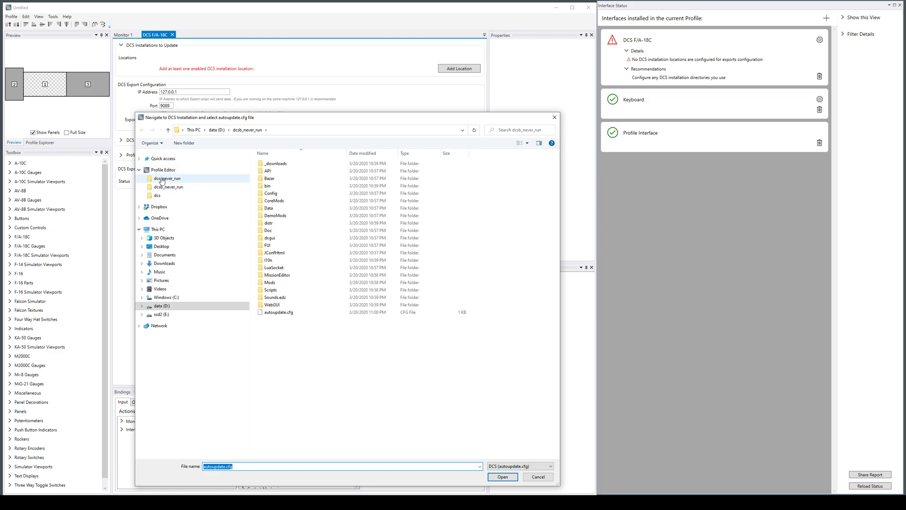
left_click(157, 196)
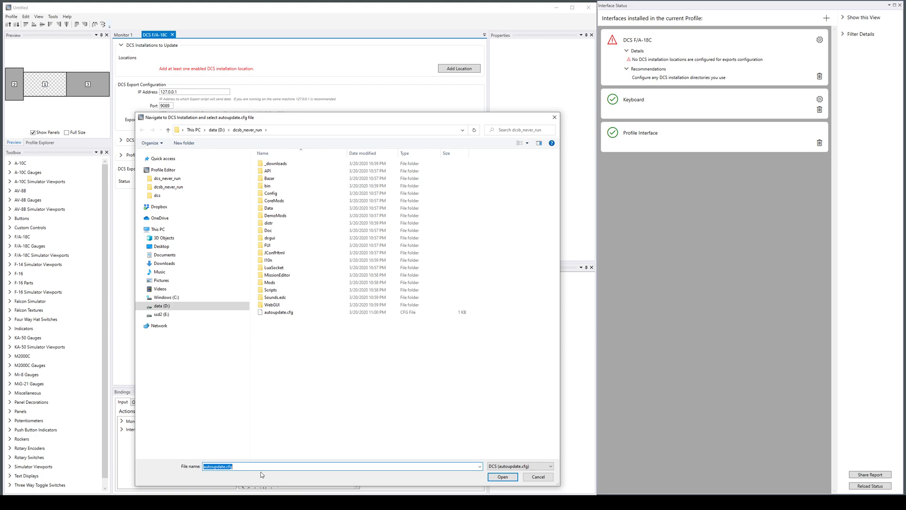
mouse_move(296, 409)
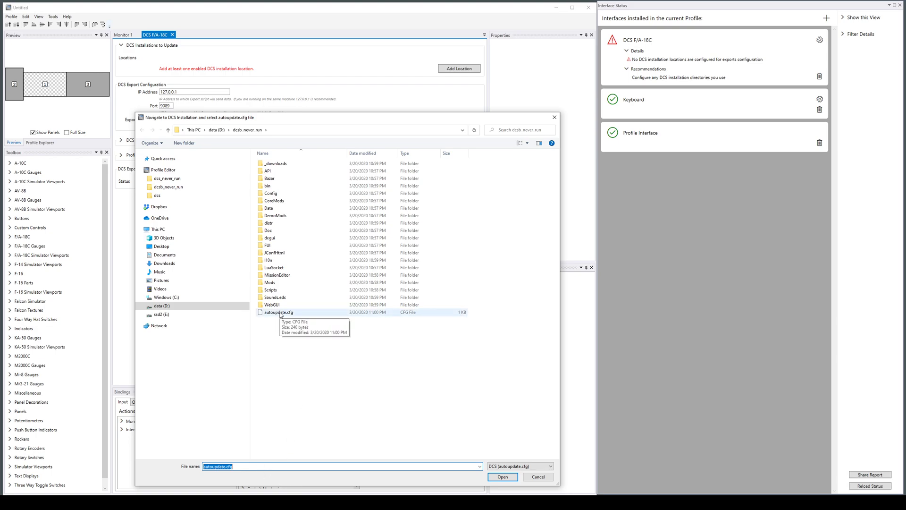
mouse_move(215, 214)
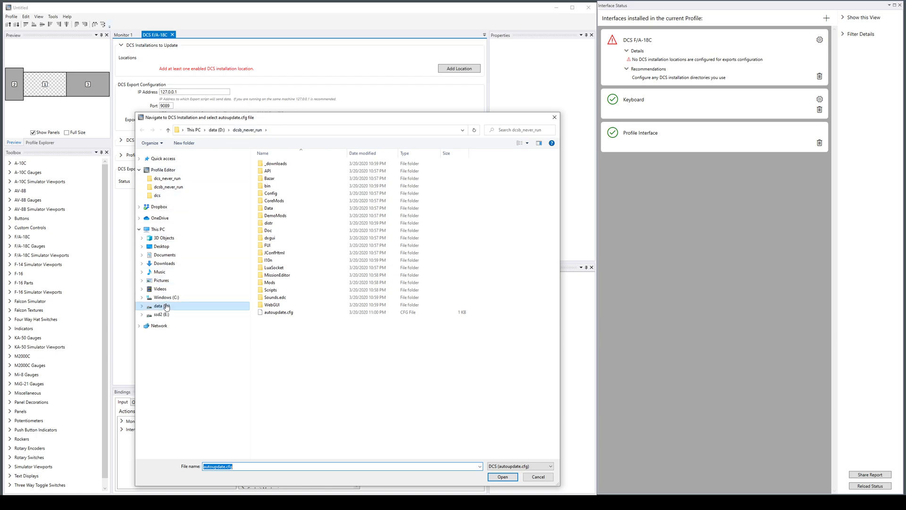
Add E:\dcs as a DCS installation location via its autoupdate.cfg.
left_click(163, 315)
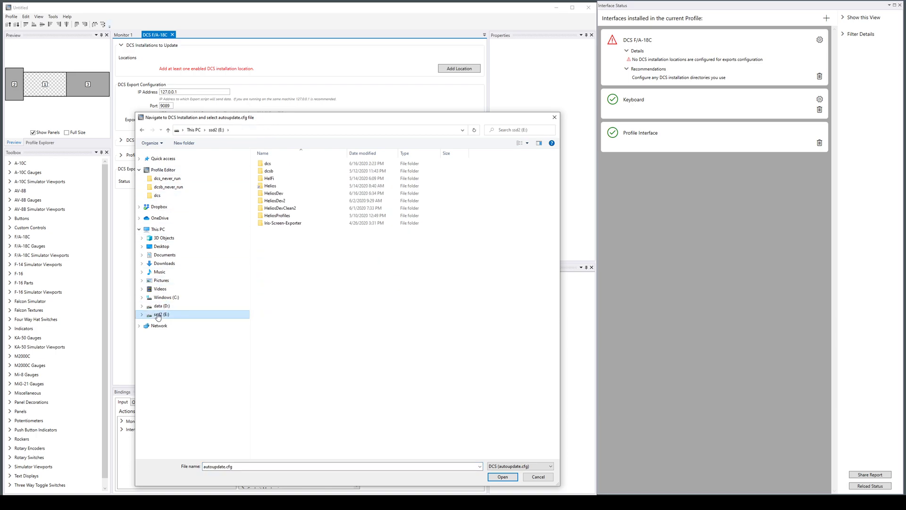
left_click(267, 164)
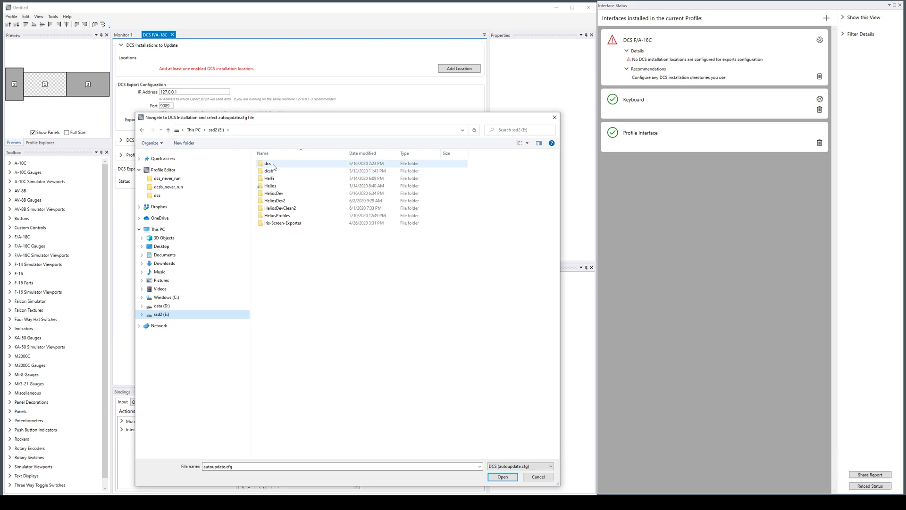
double_click(268, 163)
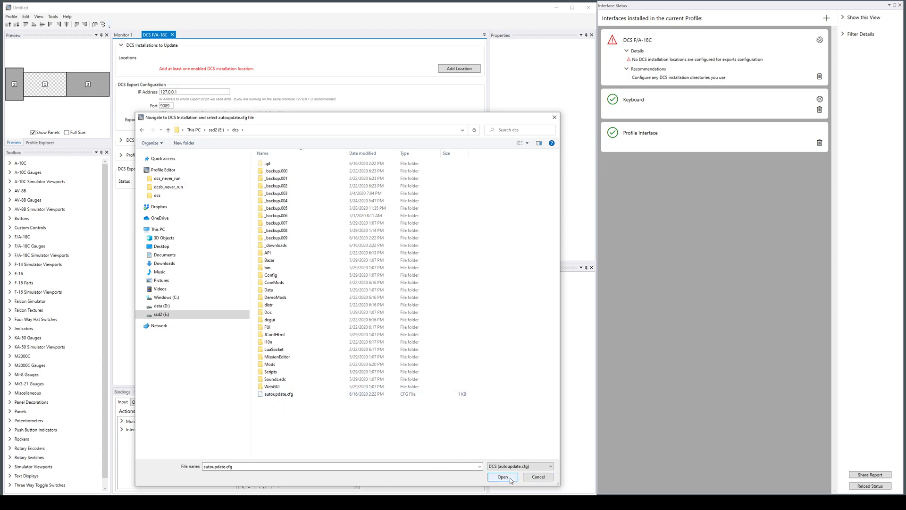
left_click(502, 476)
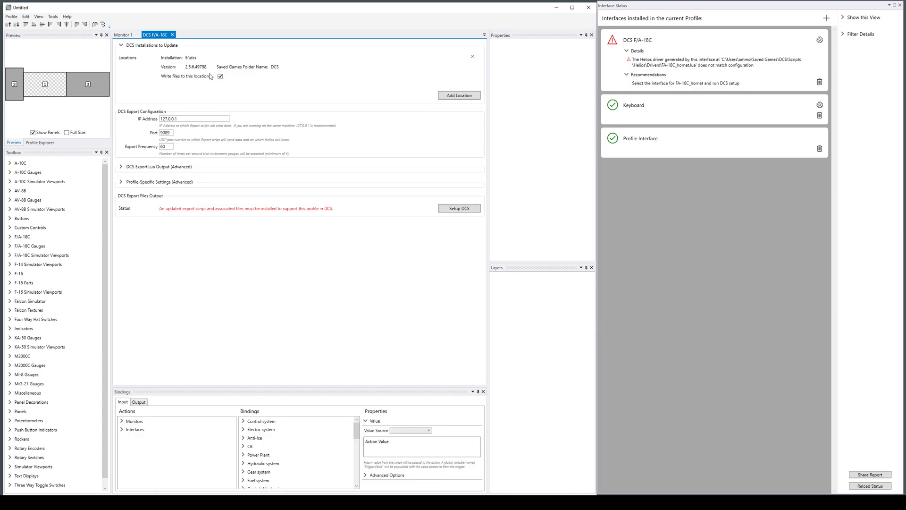
mouse_move(191, 70)
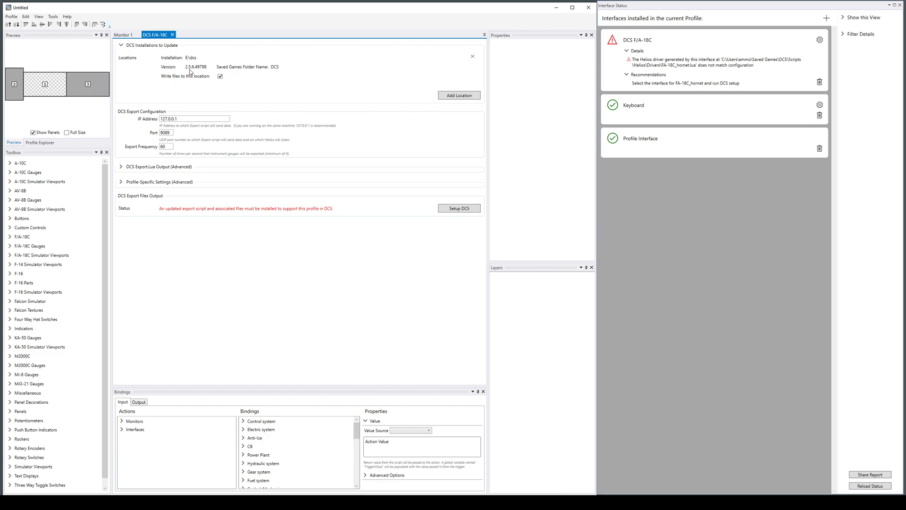
mouse_move(198, 70)
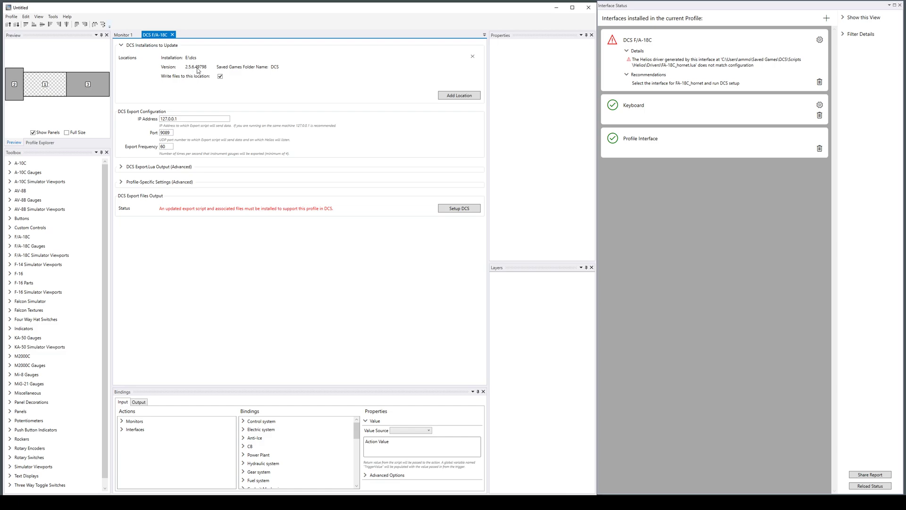
mouse_move(205, 70)
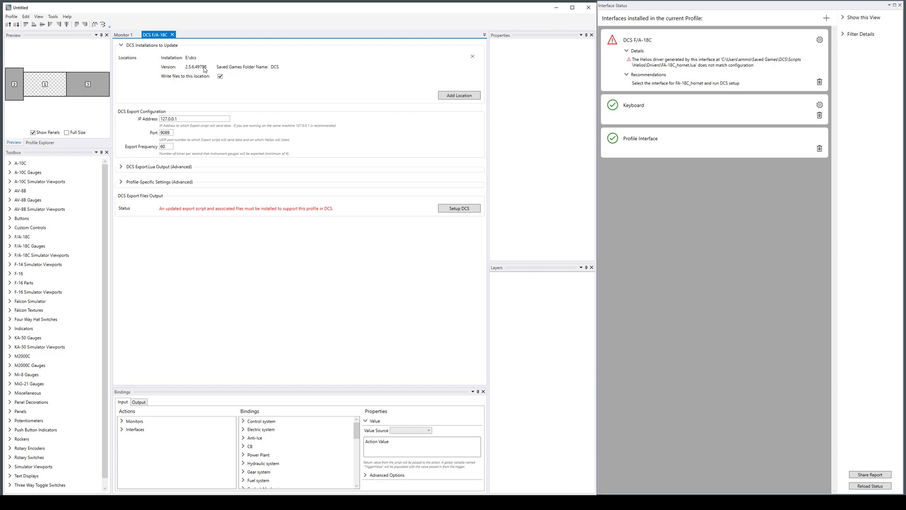
mouse_move(246, 73)
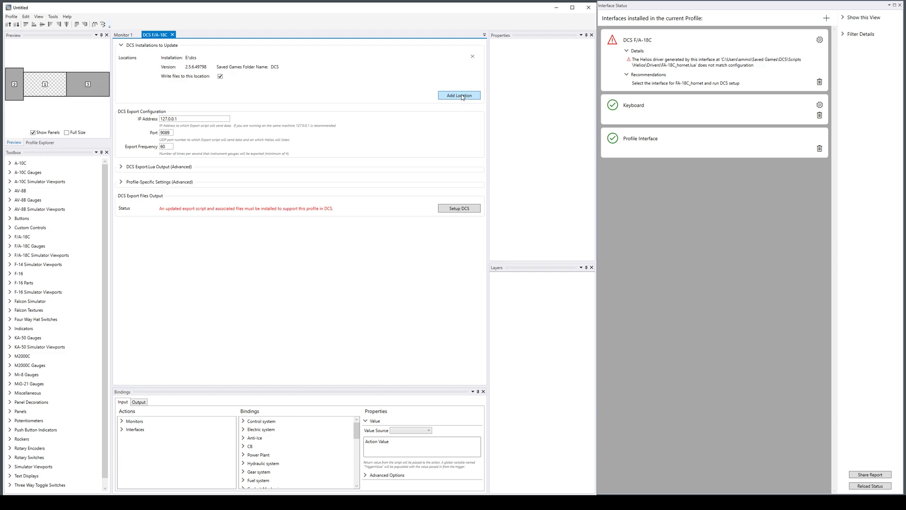
Add E:\dcsb (OpenBeta) as a second location using its autoupdate.cfg.
left_click(459, 95)
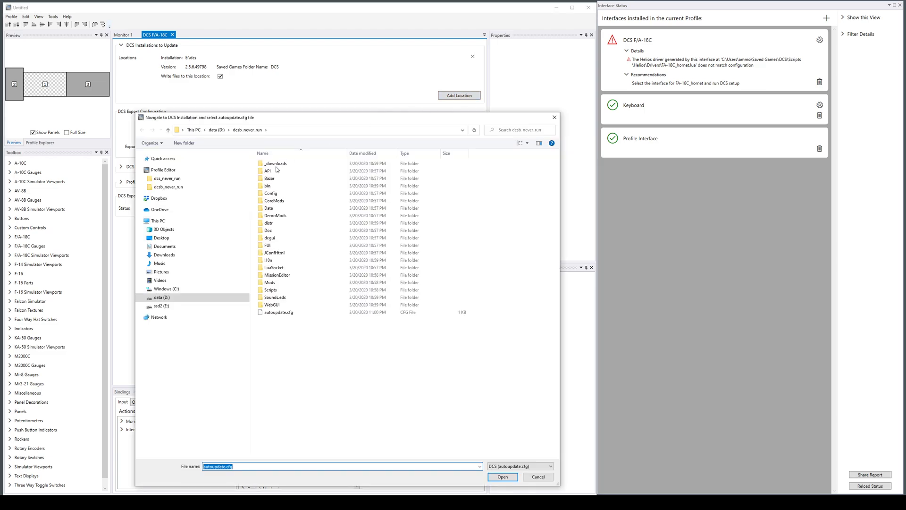
left_click(162, 306)
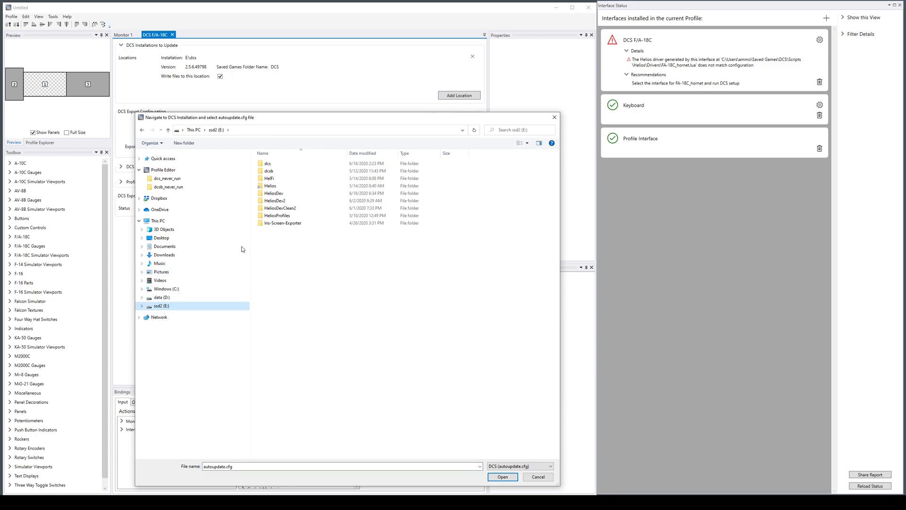
double_click(270, 171)
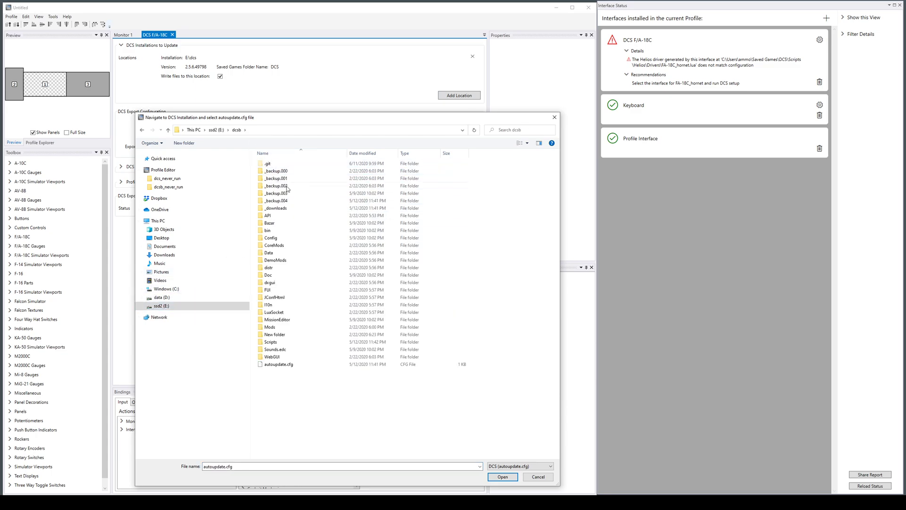
left_click(502, 477)
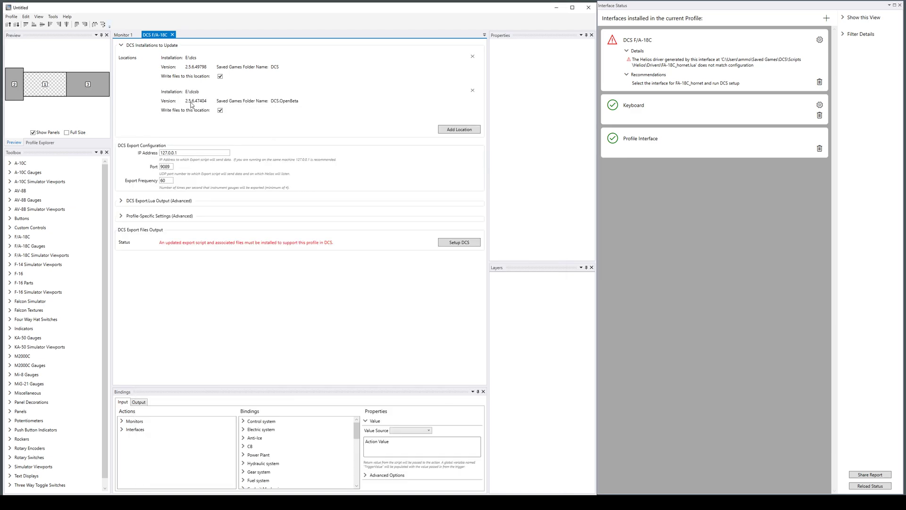
mouse_move(201, 106)
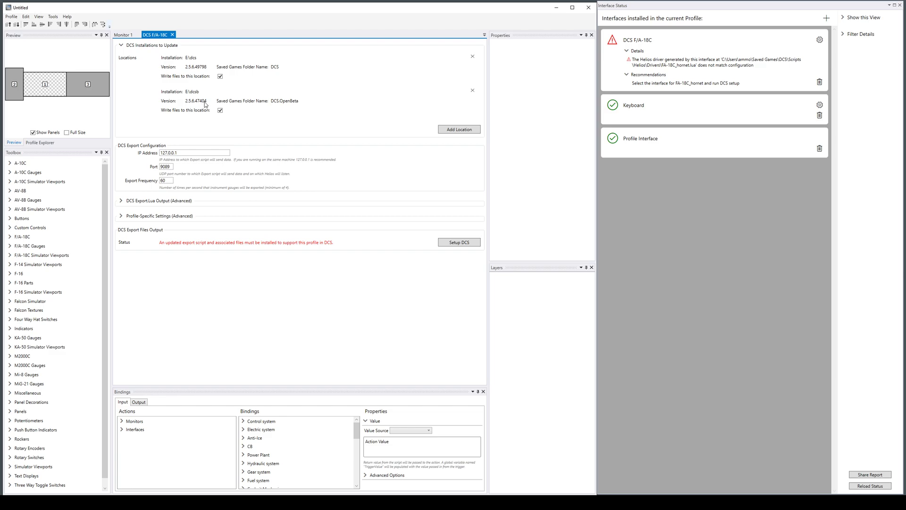
mouse_move(284, 106)
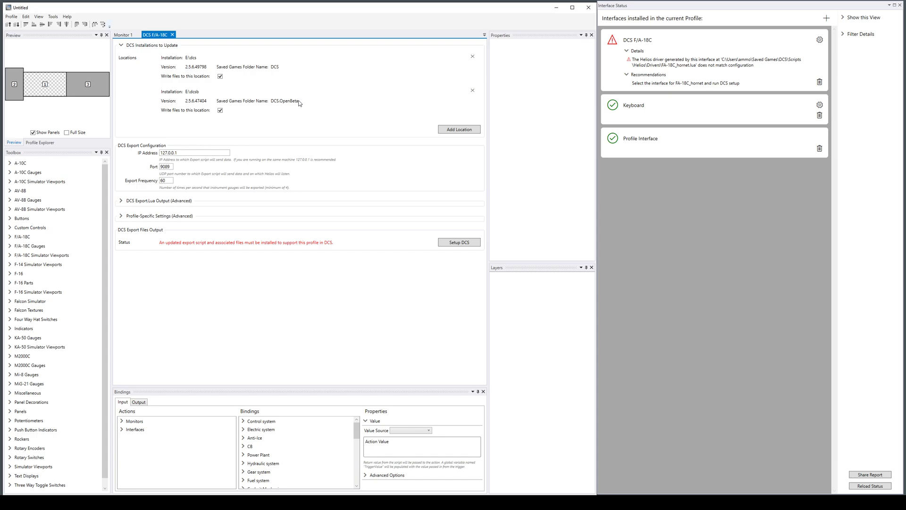
mouse_move(179, 104)
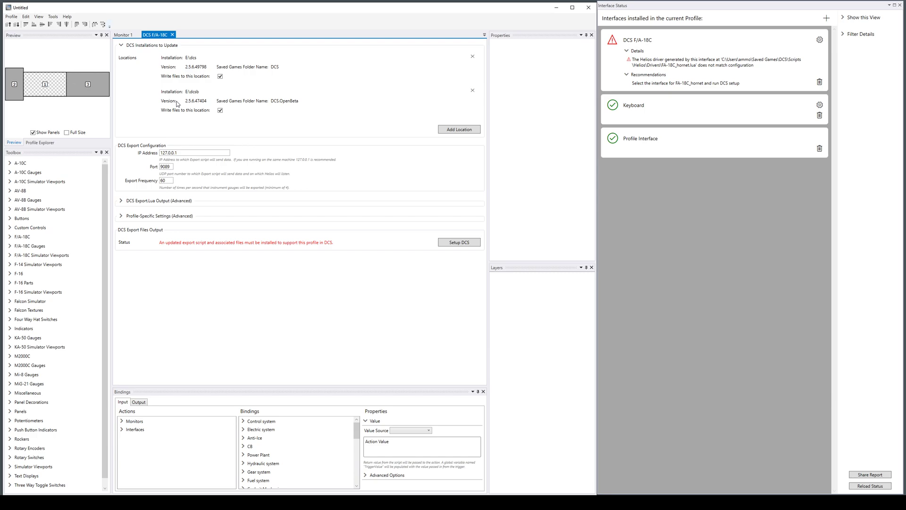
mouse_move(191, 92)
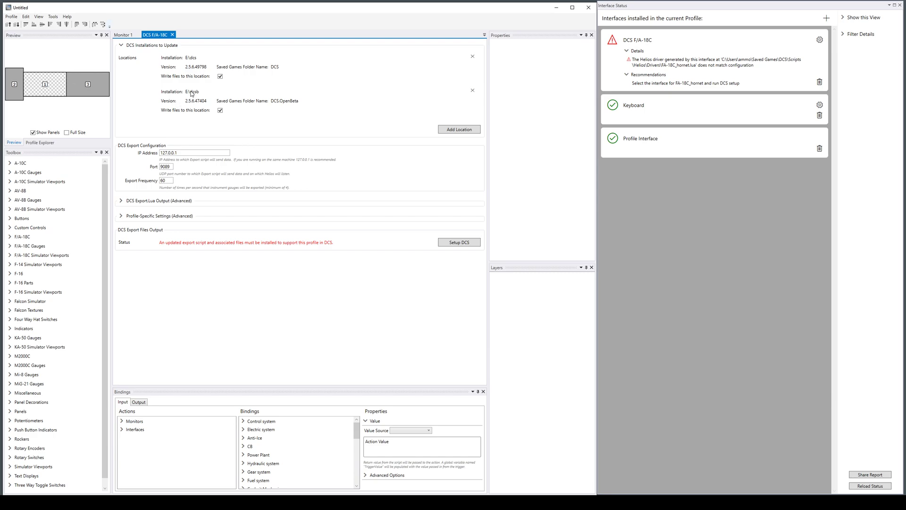
mouse_move(219, 110)
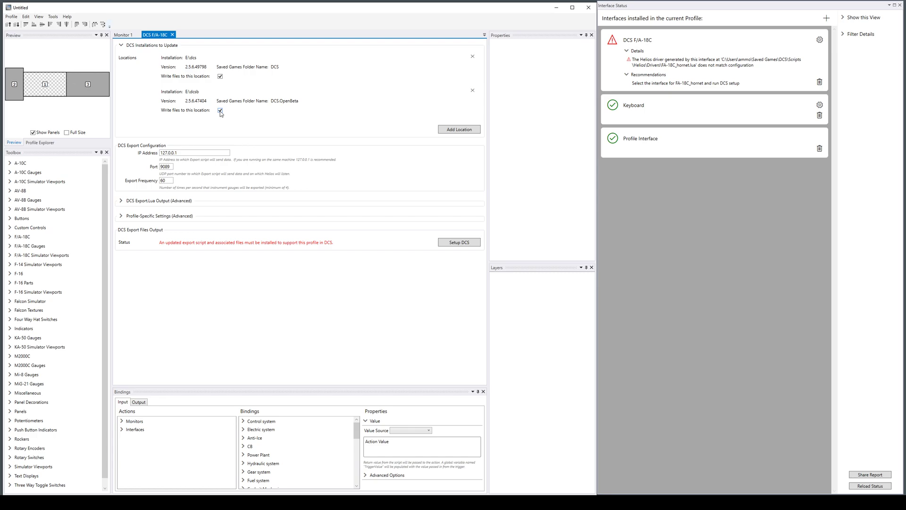
Uncheck 'Write files to this location' for the E:\dcsb installation.
left_click(220, 111)
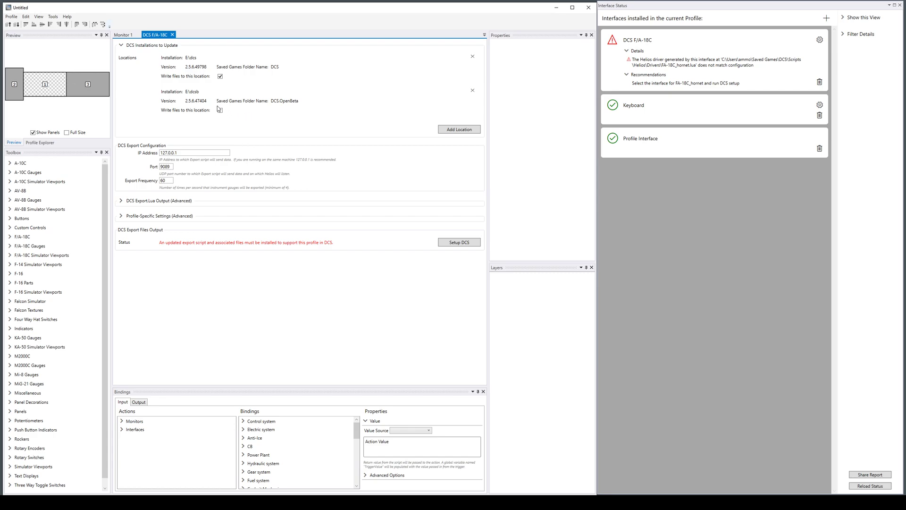
mouse_move(219, 110)
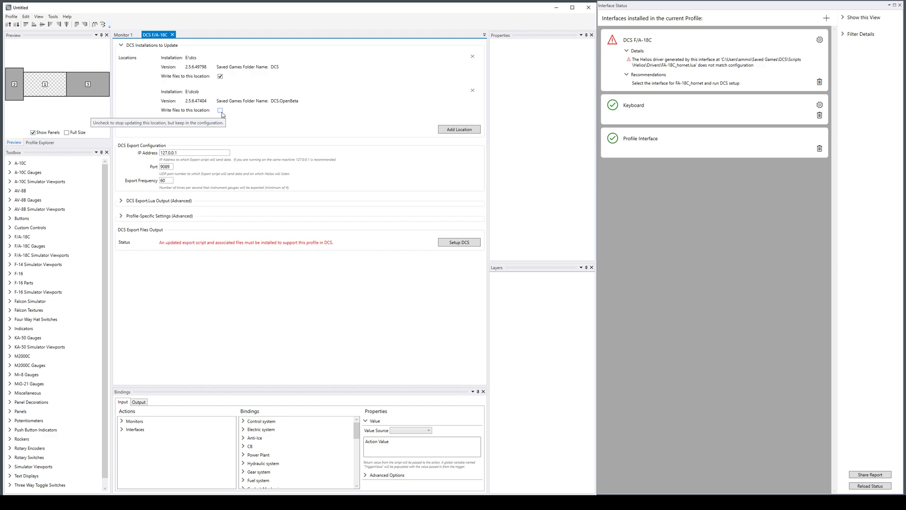
mouse_move(221, 113)
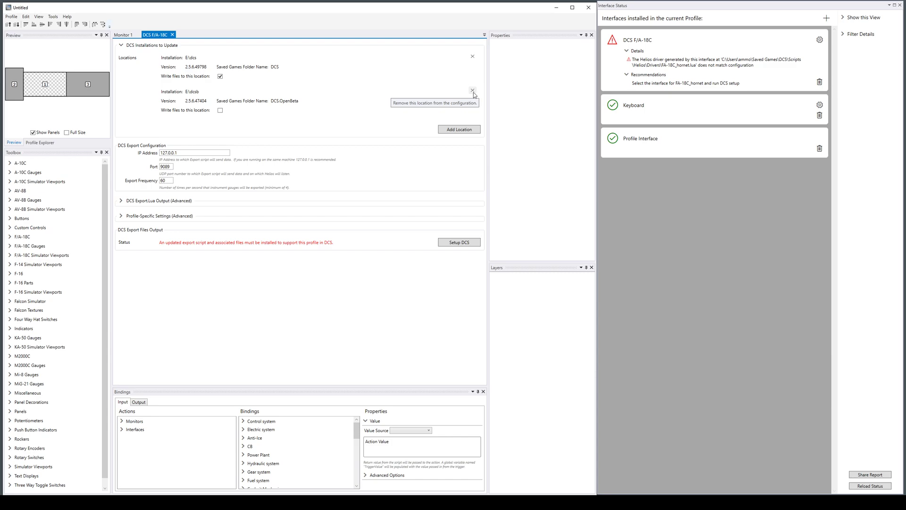
mouse_move(422, 96)
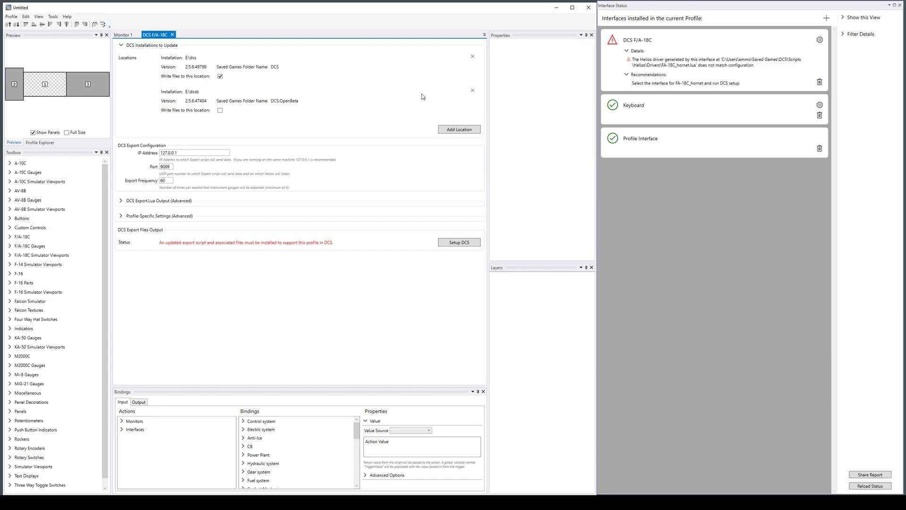
mouse_move(473, 90)
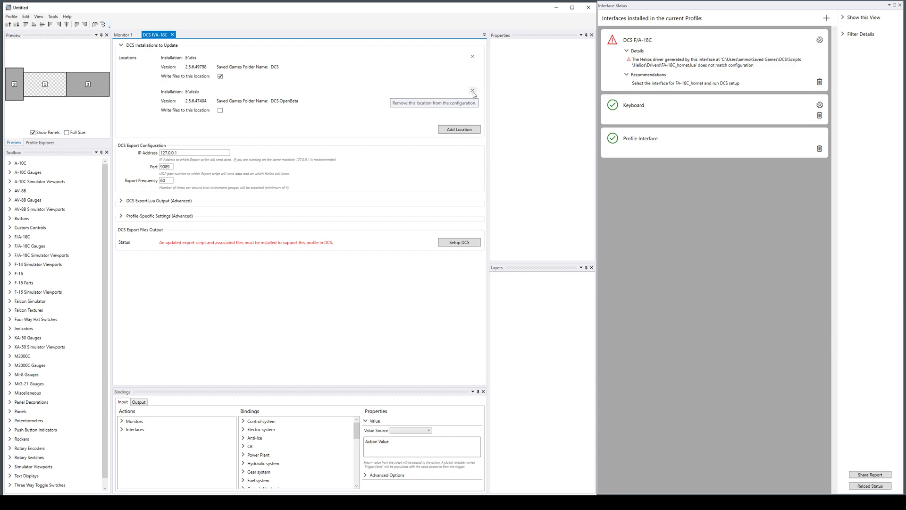
mouse_move(473, 93)
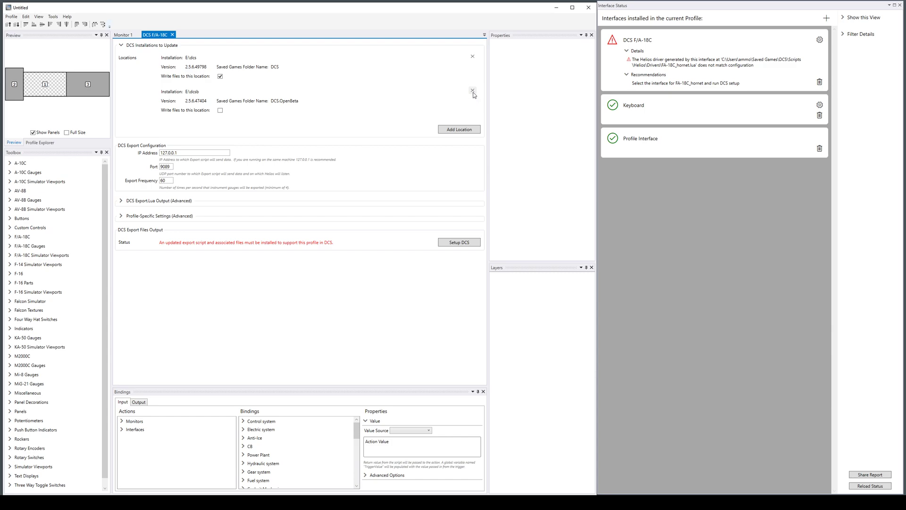
mouse_move(477, 95)
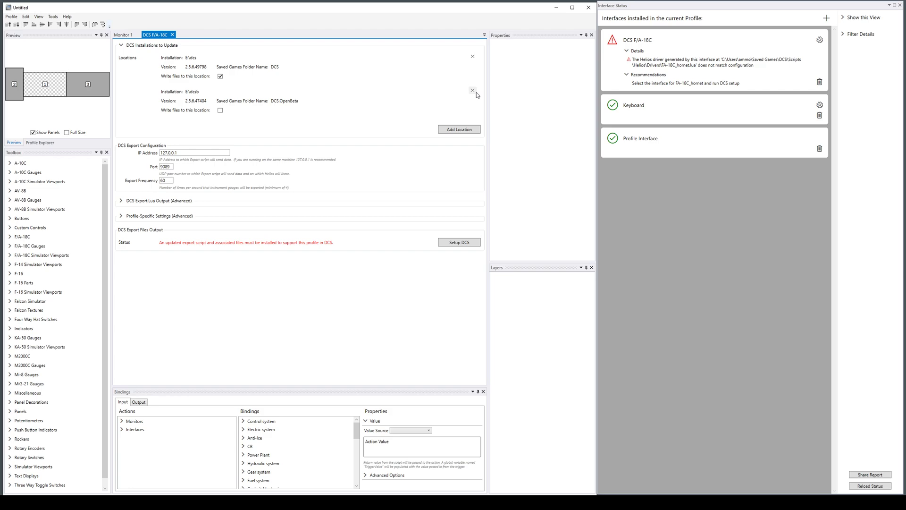
mouse_move(377, 90)
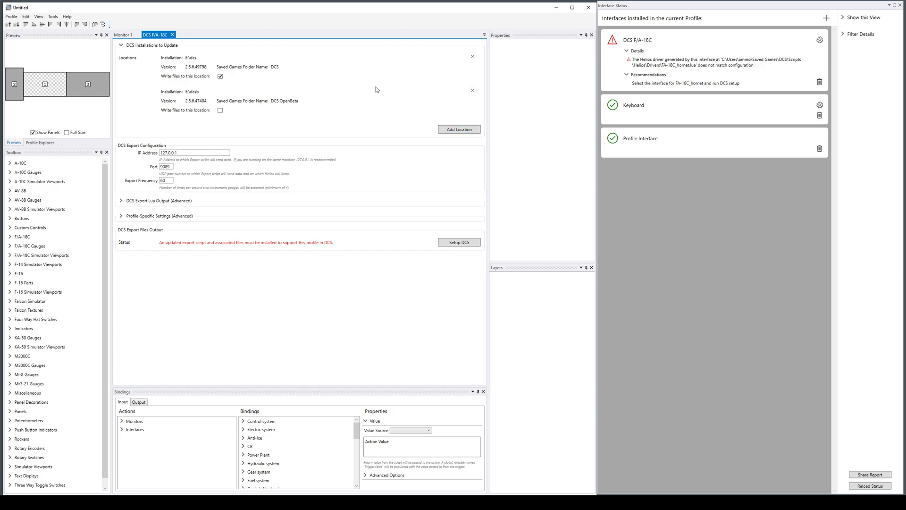
mouse_move(265, 244)
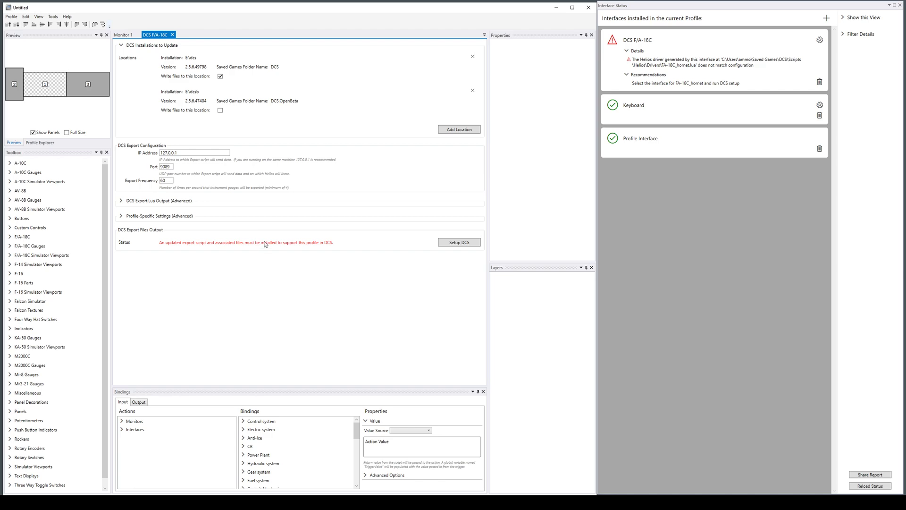
mouse_move(224, 142)
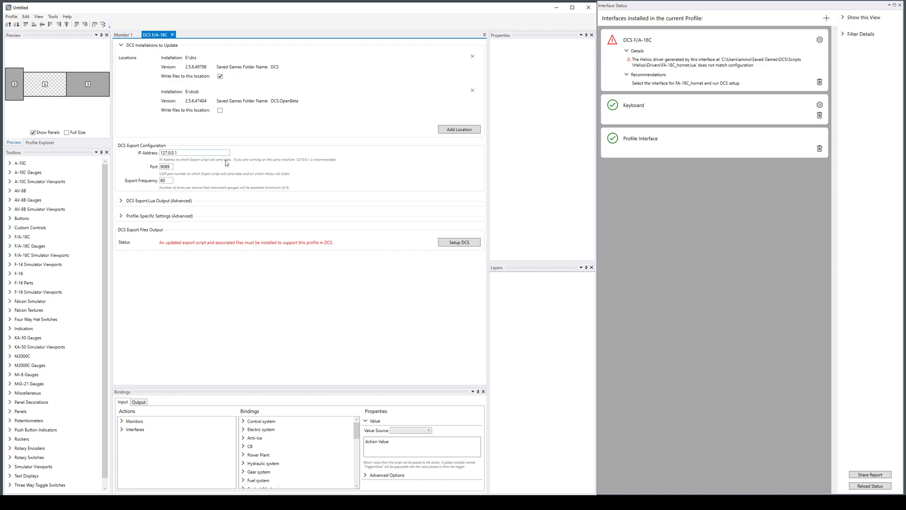
mouse_move(347, 247)
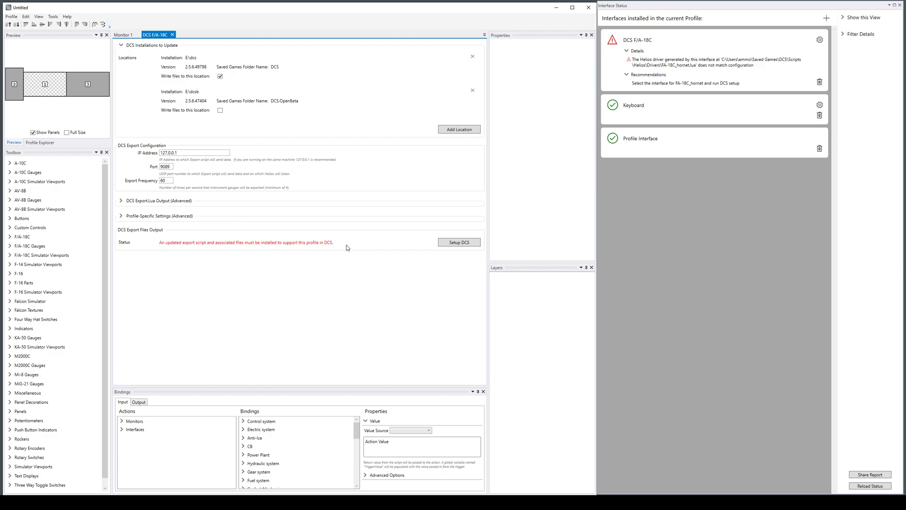
mouse_move(251, 249)
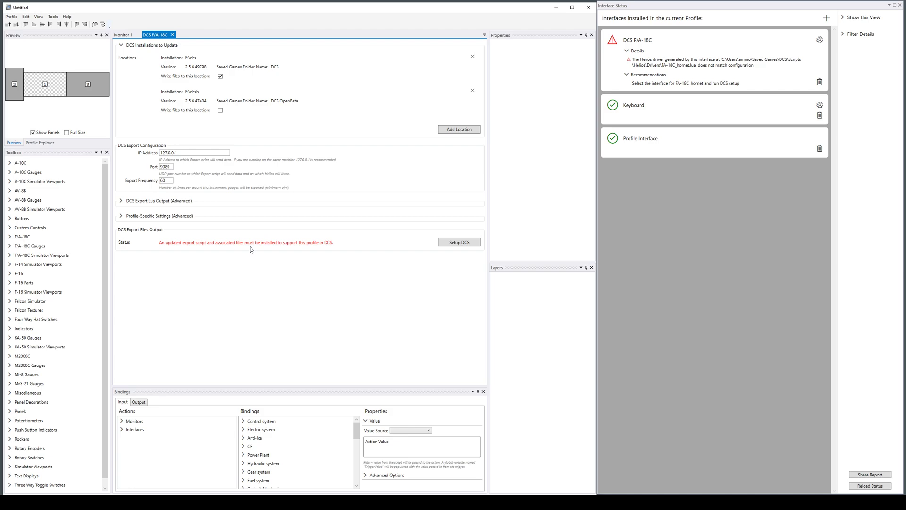
mouse_move(660, 65)
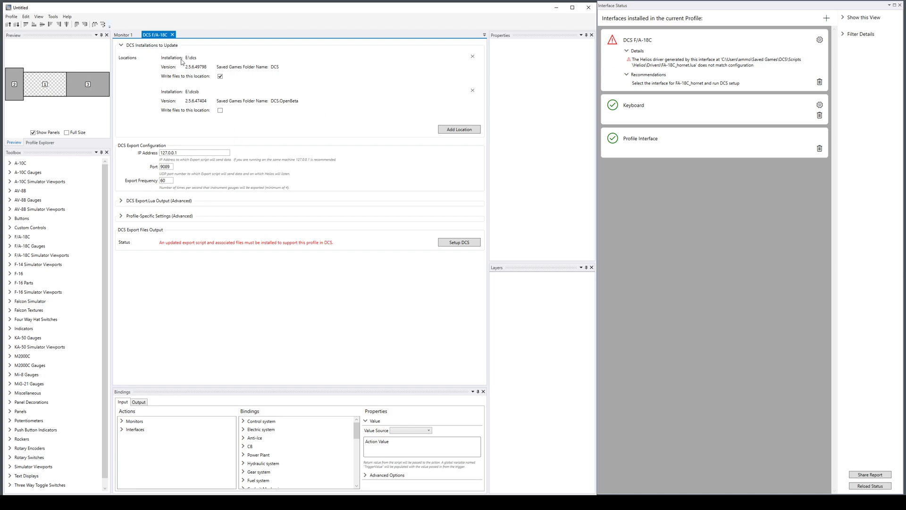
mouse_move(212, 52)
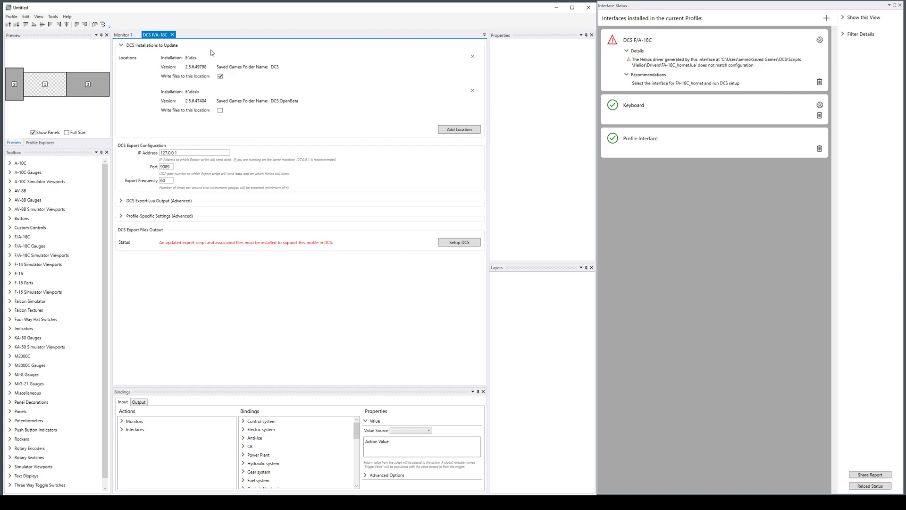
mouse_move(171, 51)
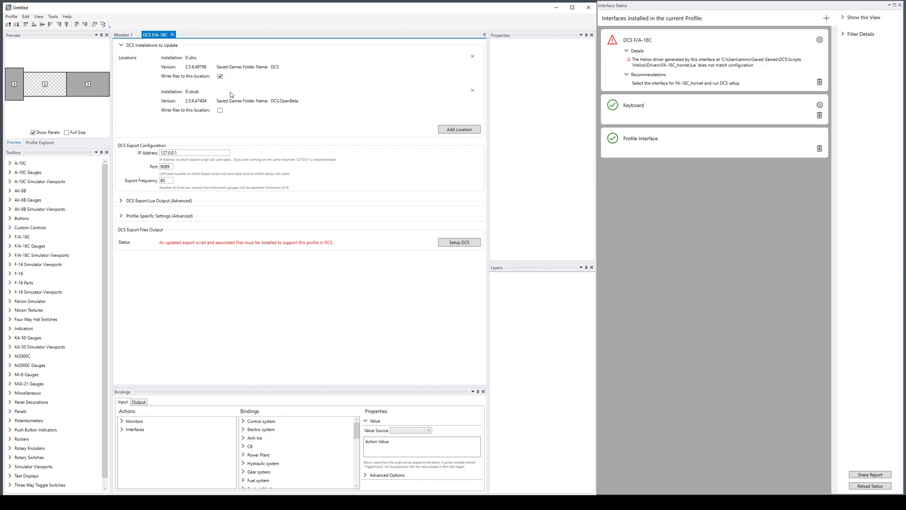
mouse_move(221, 110)
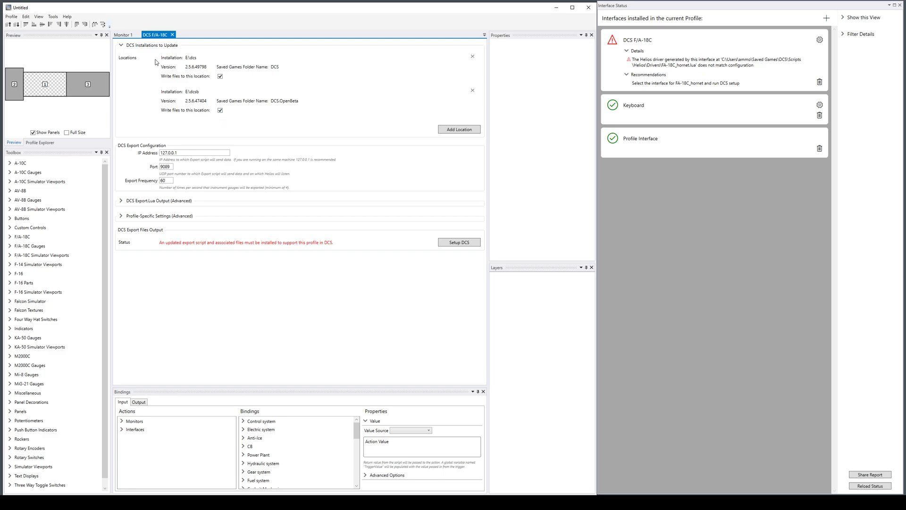
Re-enable writing files for E:\dcsb and collapse 'DCS Installations to Update'.
left_click(121, 46)
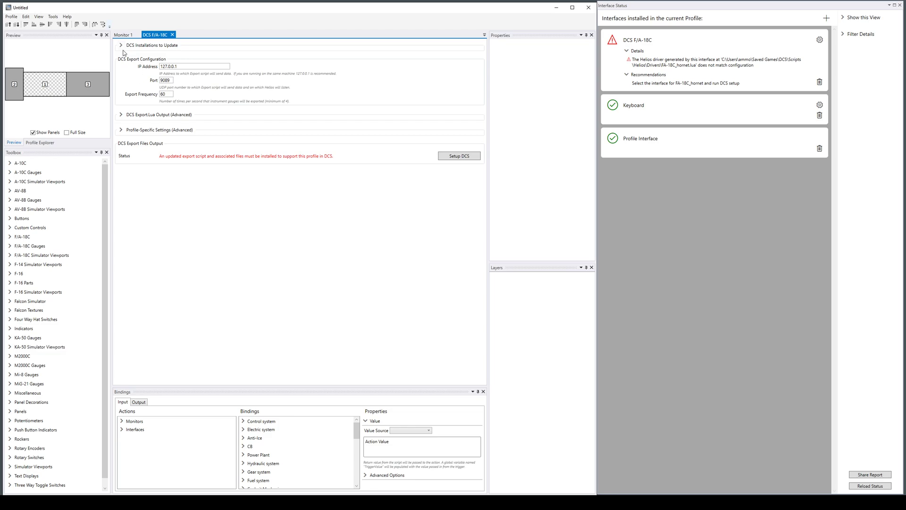
left_click(121, 45)
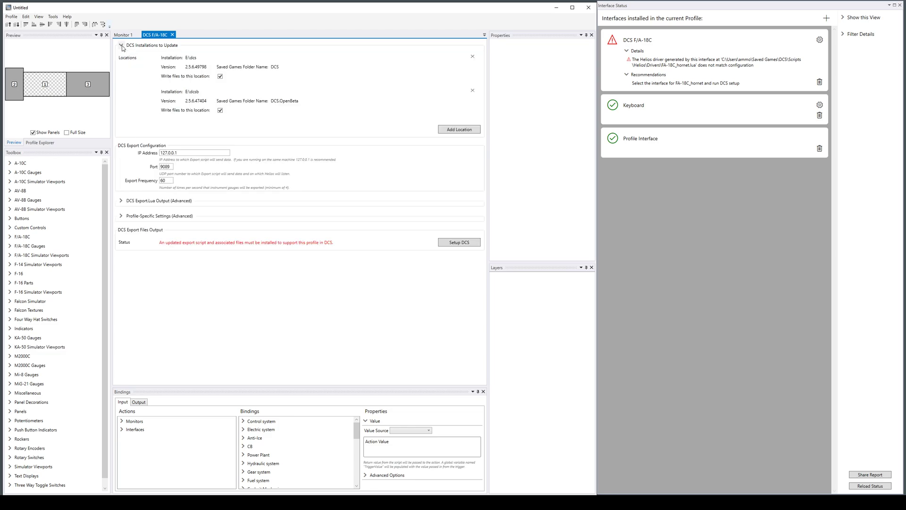
left_click(121, 45)
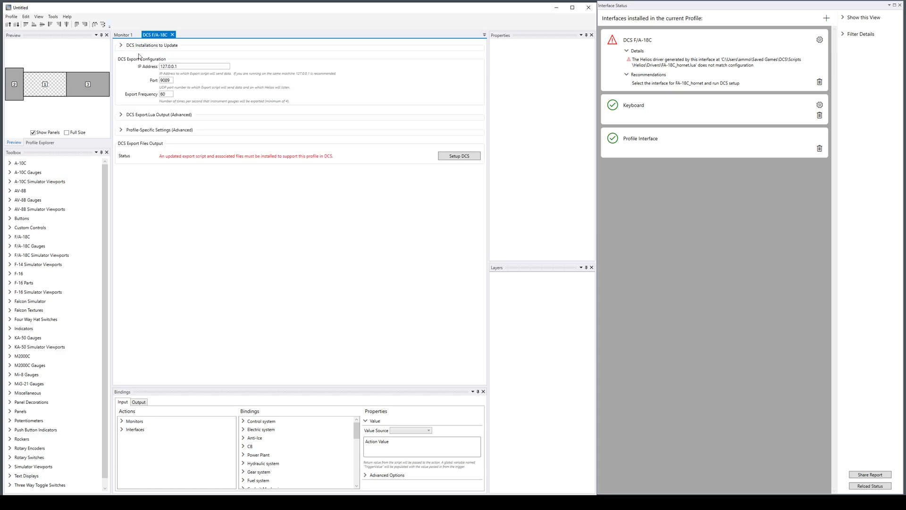